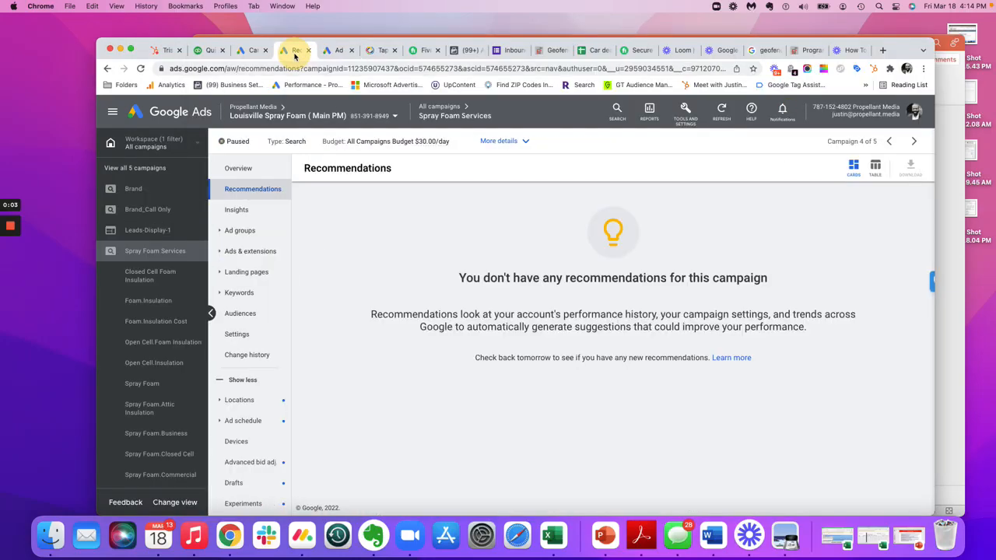
- Bring the PowerPoint checklist slide in front of Chrome and enter its bullet text box
{"action": "left_click", "coordinate": [604, 535]}
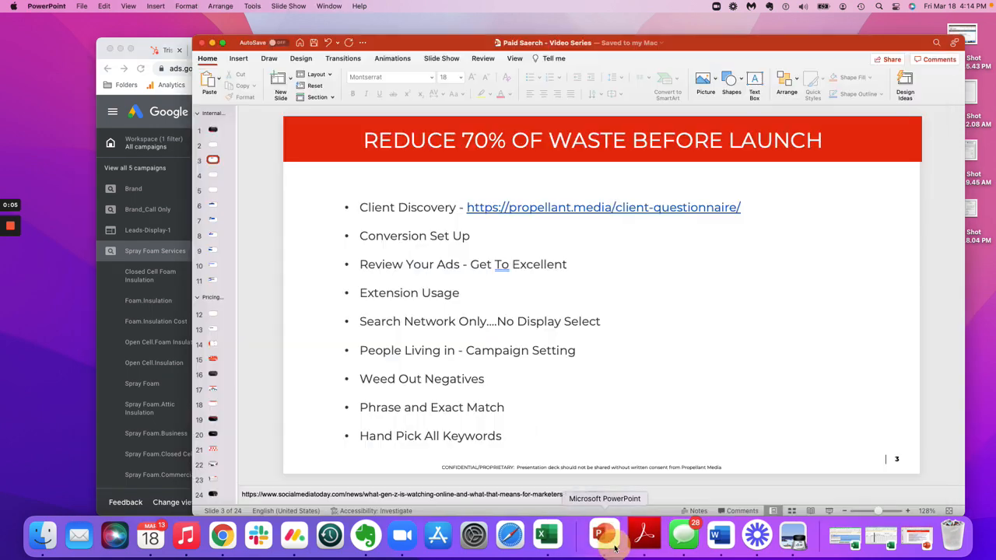
{"action": "mouse_move", "coordinate": [482, 308]}
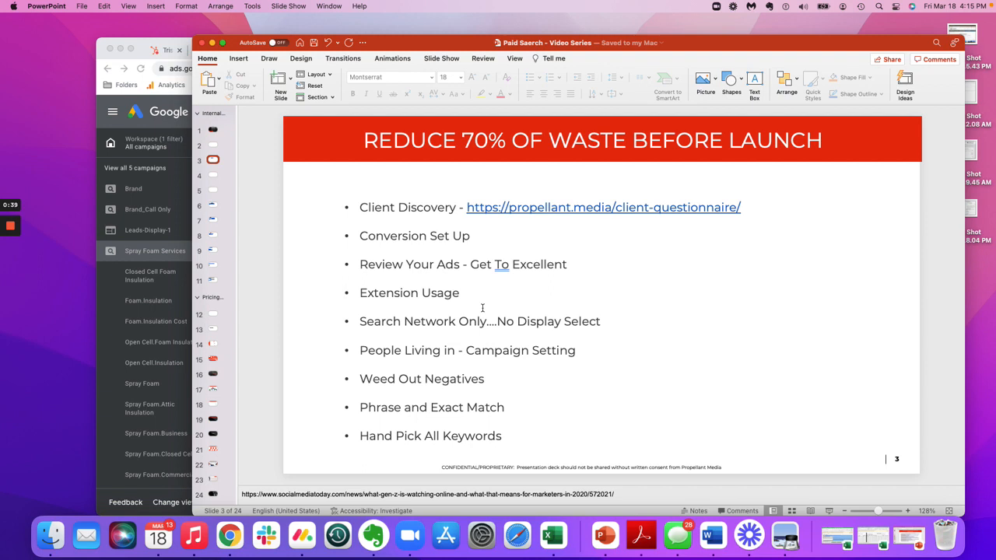
{"action": "left_click", "coordinate": [459, 292]}
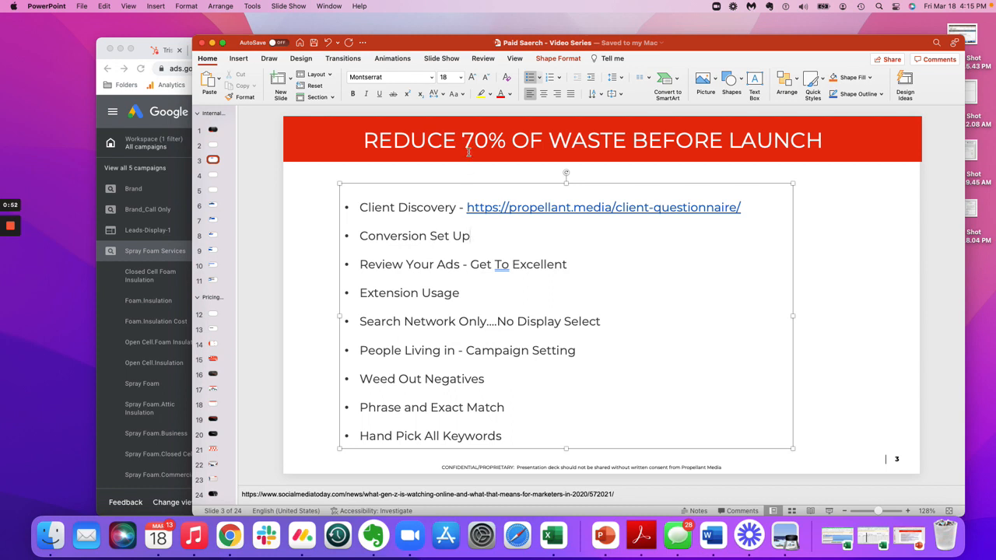
- Add a 'Competitor Research' bullet directly below 'Conversion Set Up'
{"action": "left_click", "coordinate": [469, 236]}
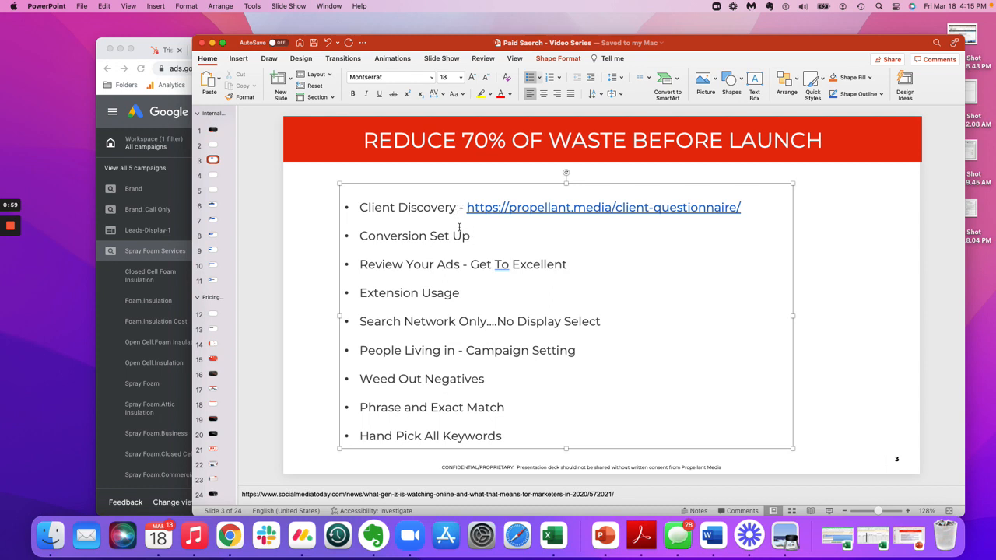
{"action": "left_click", "coordinate": [470, 236]}
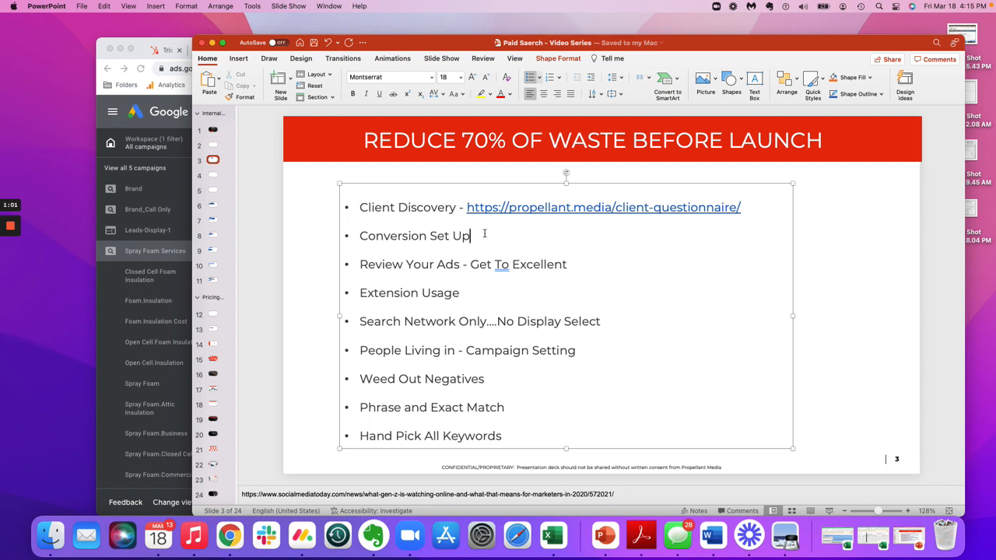
{"action": "type", "text": "Compet"}
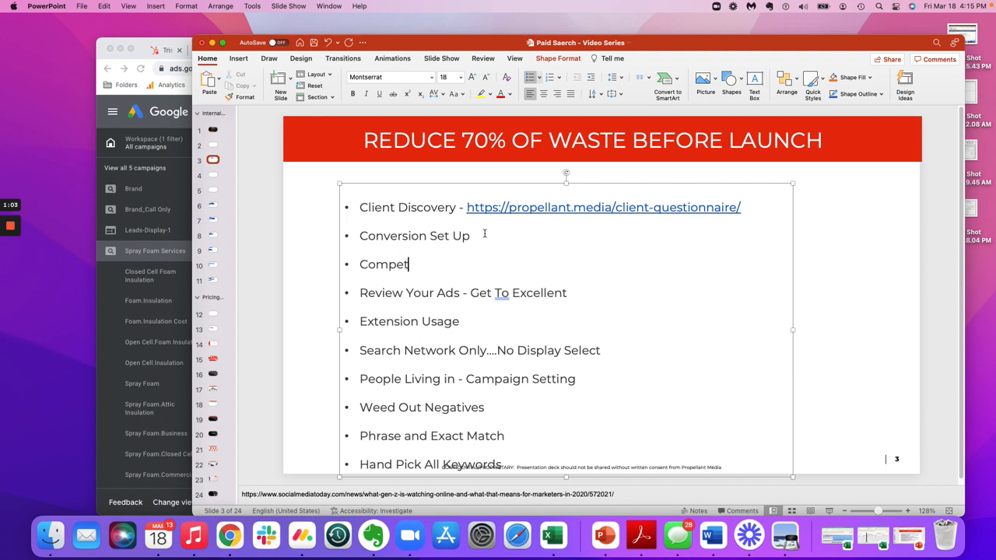
{"action": "type", "text": "itor Research"}
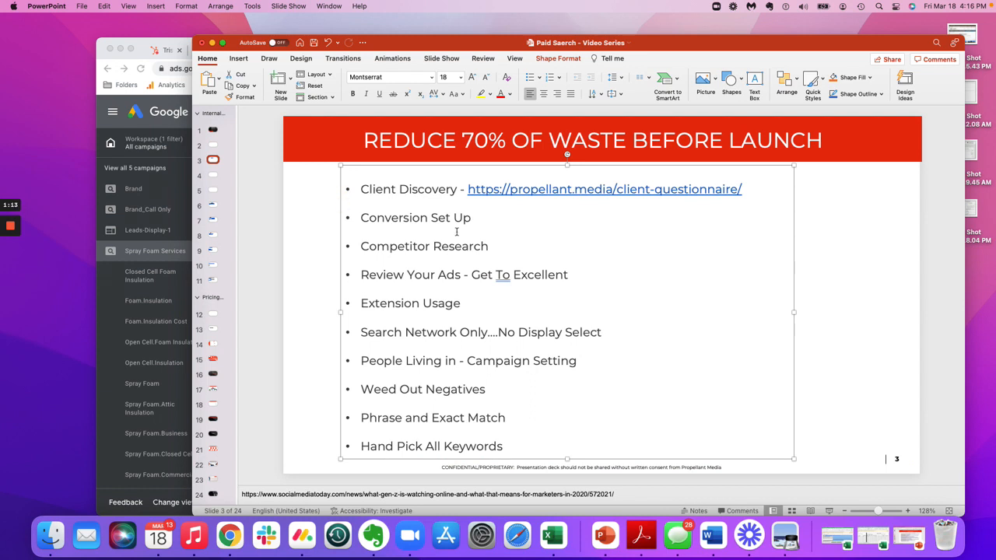
{"action": "mouse_move", "coordinate": [510, 208]}
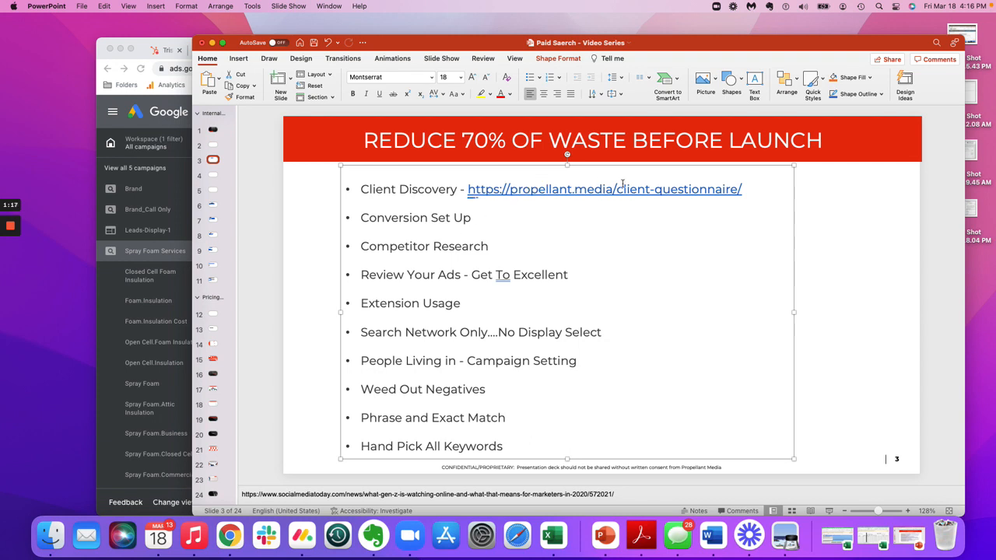
{"action": "mouse_move", "coordinate": [520, 221]}
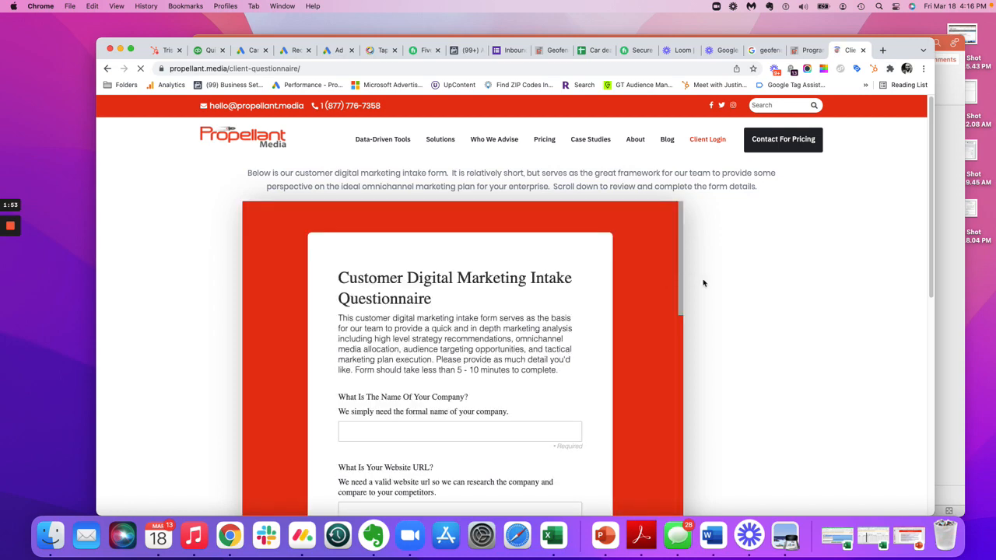
- Scroll the Propellant Media questionnaire to its geography and competitor questions
{"action": "scroll", "scroll_direction": "down", "scroll_amount": 3}
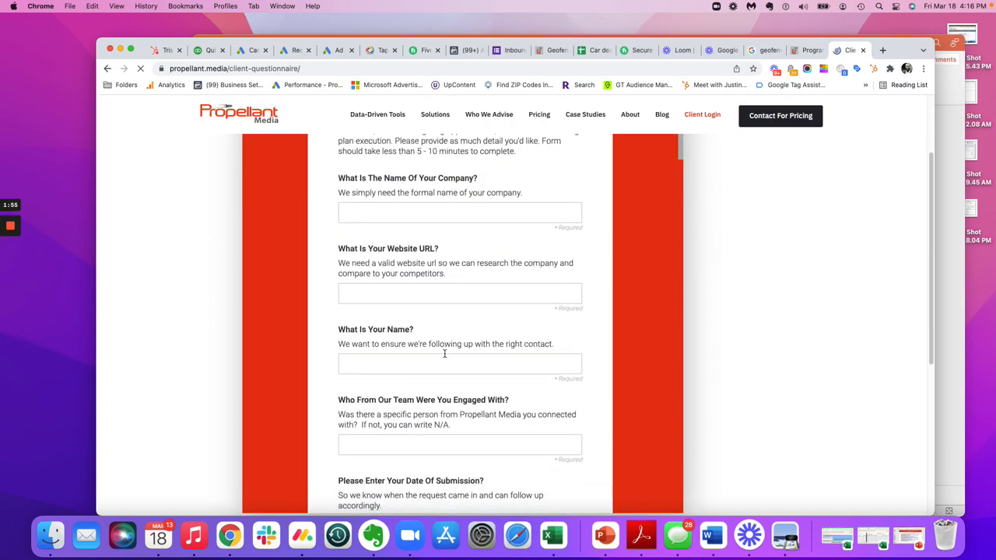
{"action": "scroll", "scroll_direction": "down", "scroll_amount": 3}
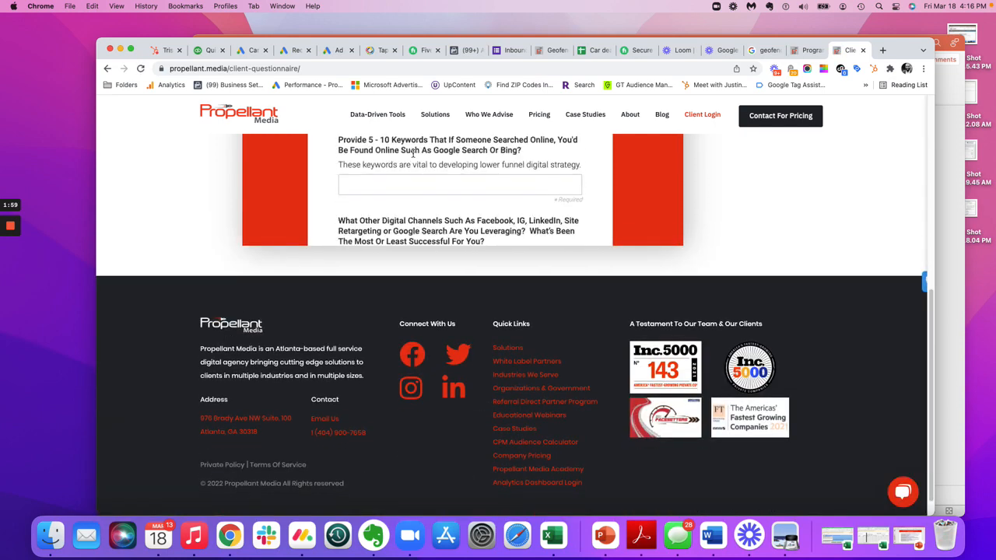
{"action": "scroll", "scroll_direction": "up", "scroll_amount": 3}
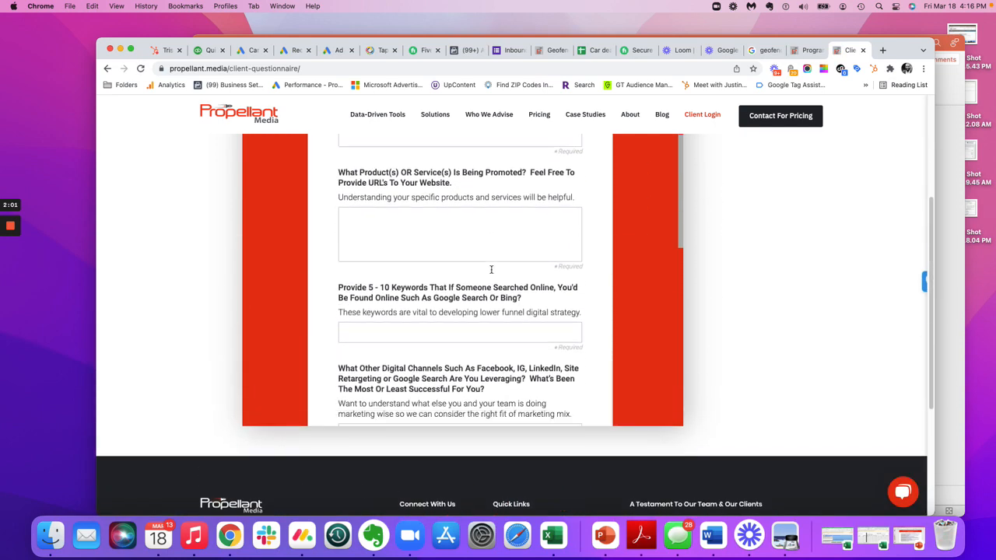
{"action": "scroll", "scroll_direction": "up", "scroll_amount": 3}
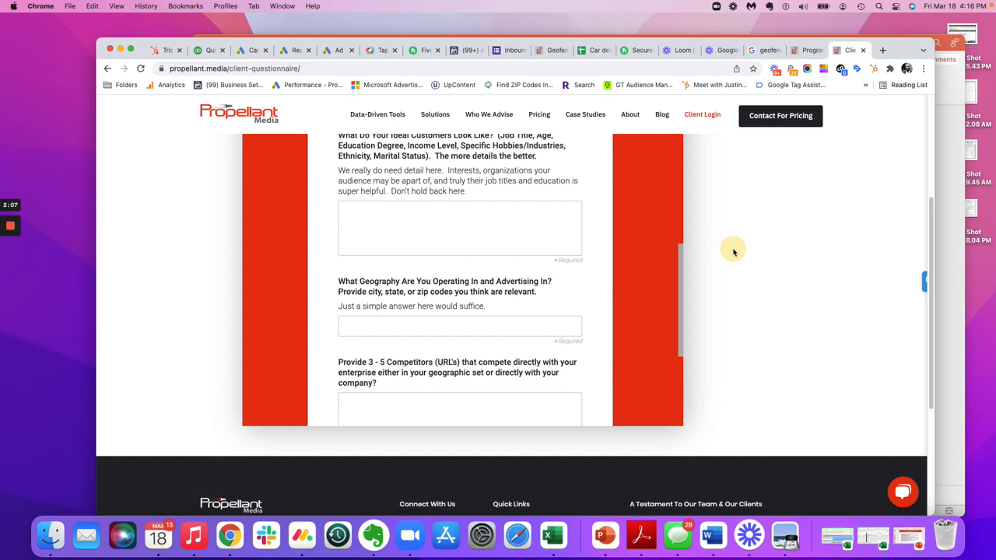
{"action": "mouse_move", "coordinate": [607, 535]}
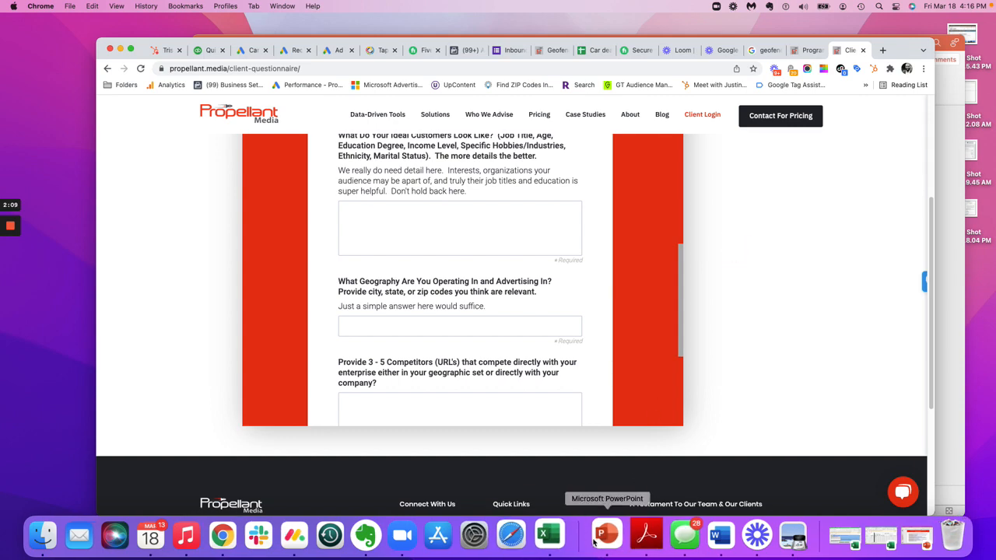
- Return to the PowerPoint checklist slide from the browser
{"action": "left_click", "coordinate": [604, 536]}
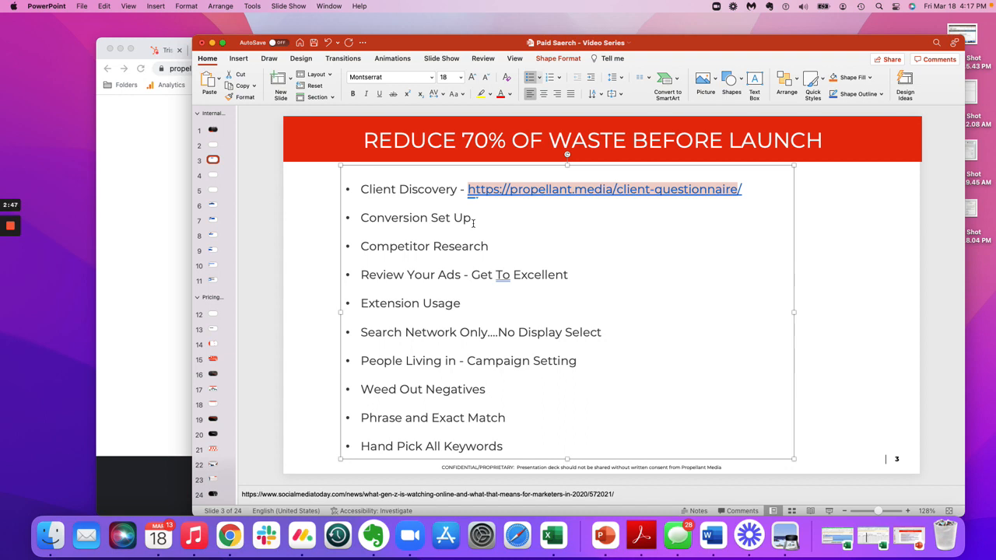
{"action": "mouse_move", "coordinate": [407, 228]}
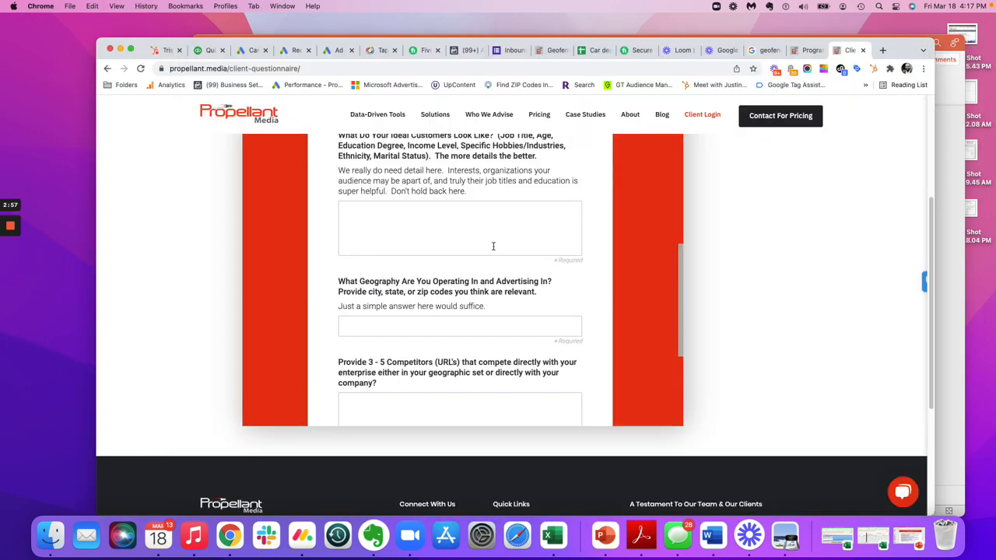
- Scroll the questionnaire down to its final comments question and Submit button
{"action": "scroll", "scroll_direction": "down", "scroll_amount": 3}
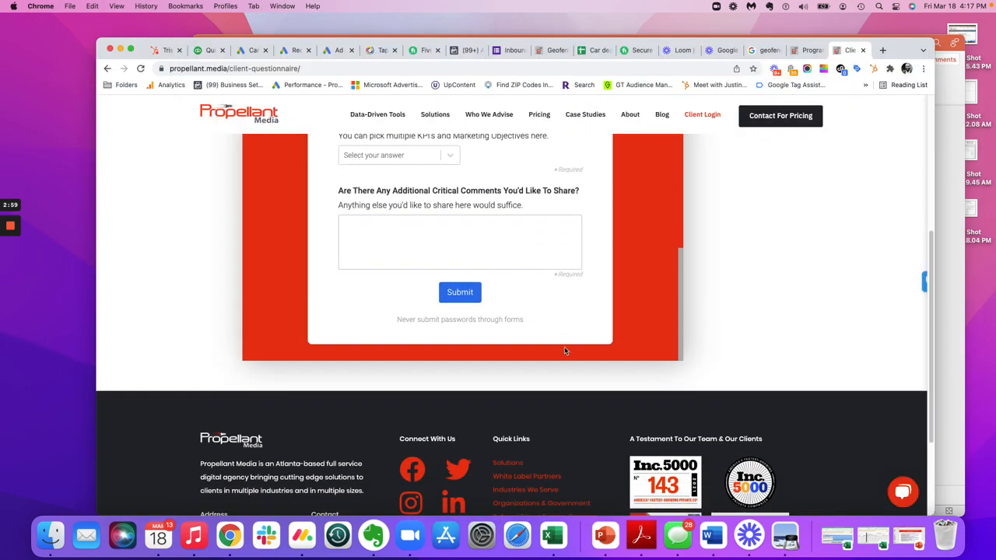
{"action": "mouse_move", "coordinate": [605, 535]}
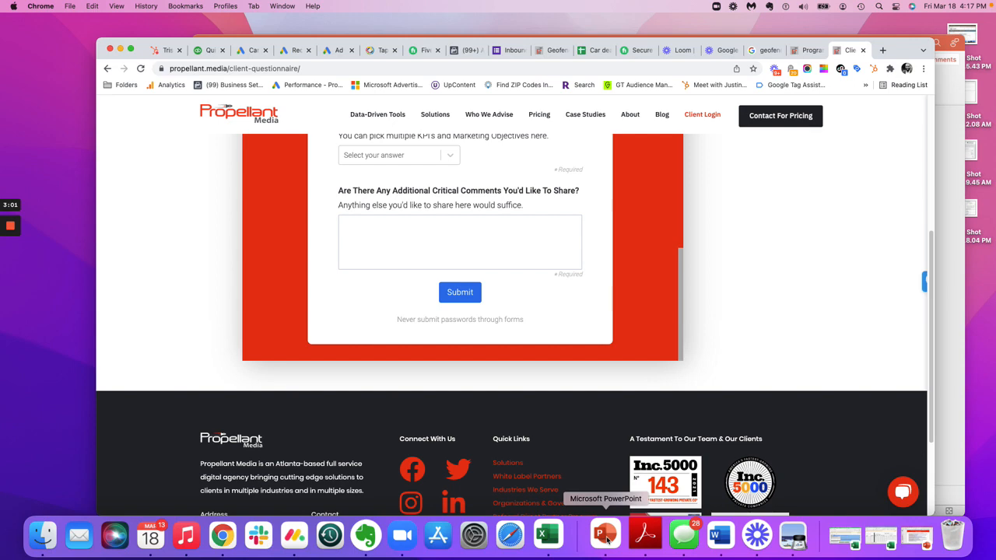
- Return to PowerPoint and place the insertion point in the 'Review Your Ads' bullet
{"action": "left_click", "coordinate": [604, 535]}
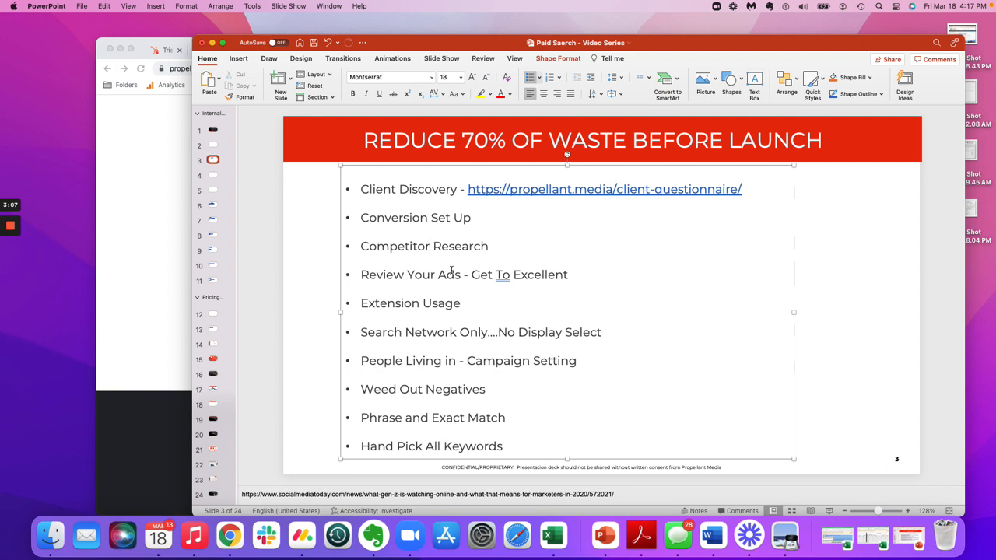
{"action": "left_click", "coordinate": [428, 245]}
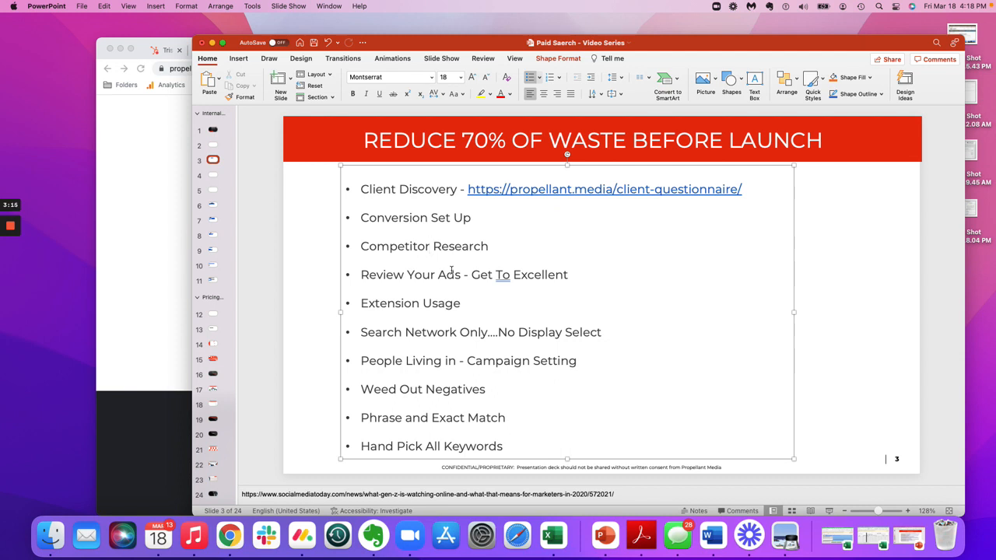
{"action": "left_click", "coordinate": [428, 246]}
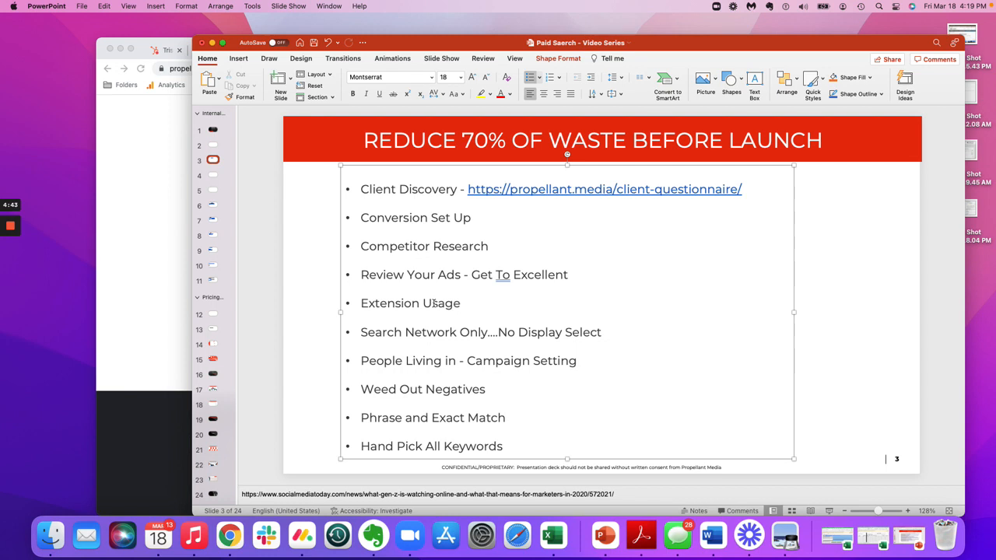
- Place the insertion point in the Extension bullet so it can read 'Extension Usage'
{"action": "left_click", "coordinate": [460, 302]}
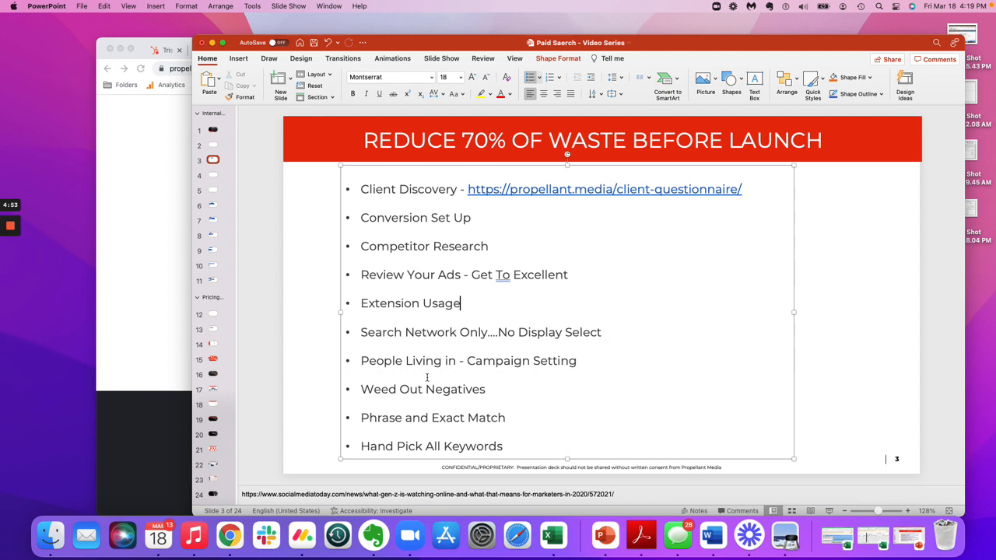
- Correct the bullet to 'People Living In - Campaign Settings'
{"action": "left_click", "coordinate": [579, 361]}
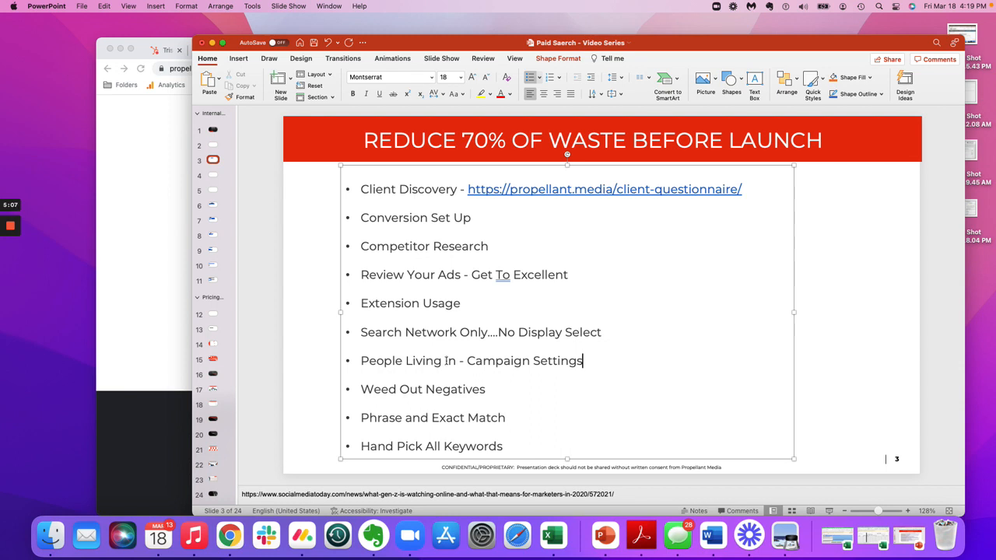
{"action": "left_click", "coordinate": [449, 361]}
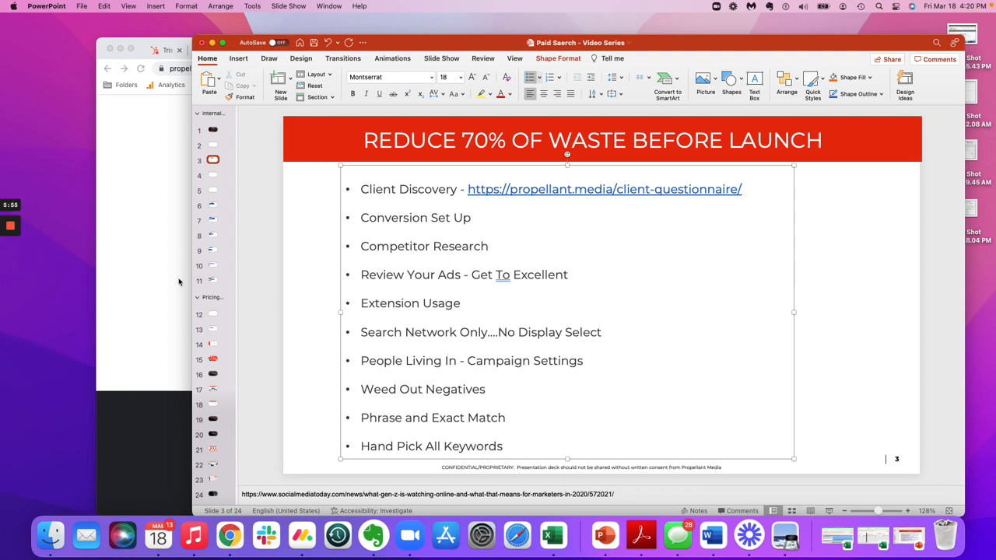
- In Chrome, go to google.com and search 'plumbers atlanta' via the suggestion
{"action": "left_click", "coordinate": [229, 535]}
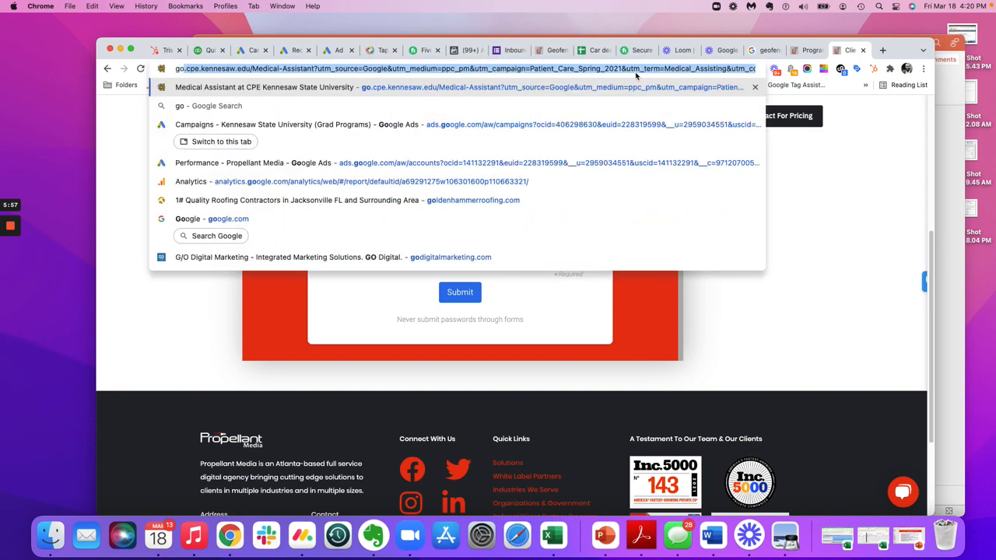
{"action": "type", "text": "google.com"}
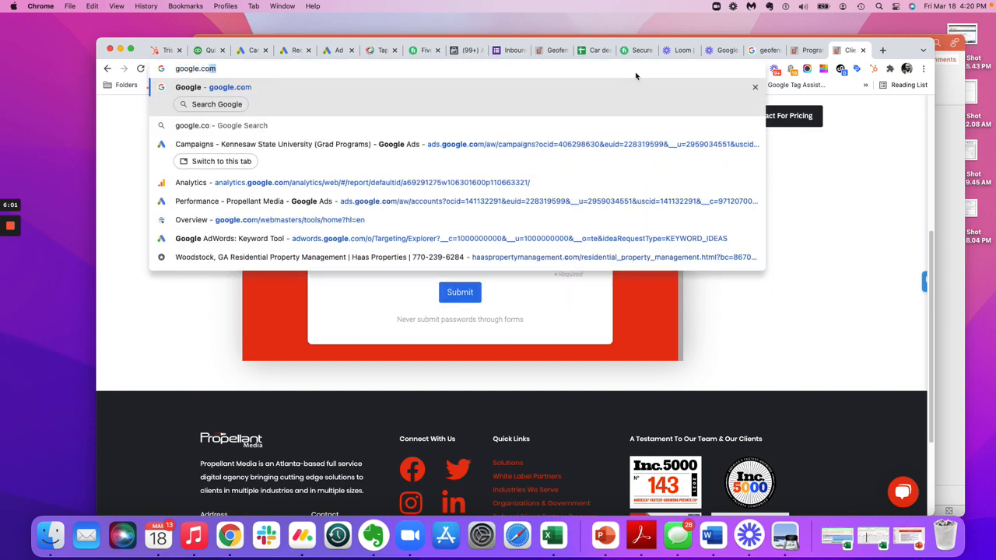
{"action": "key", "text": "Return"}
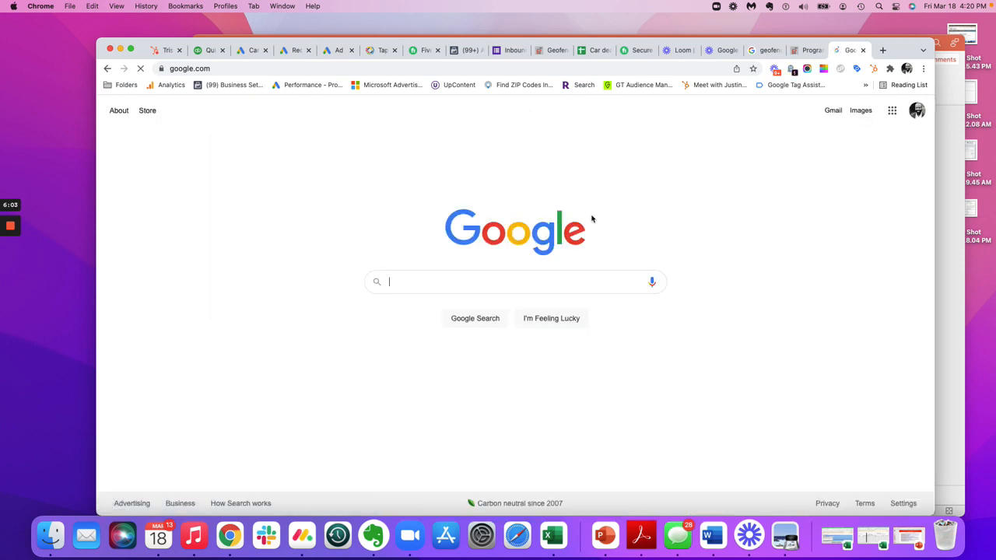
{"action": "type", "text": "plumber"}
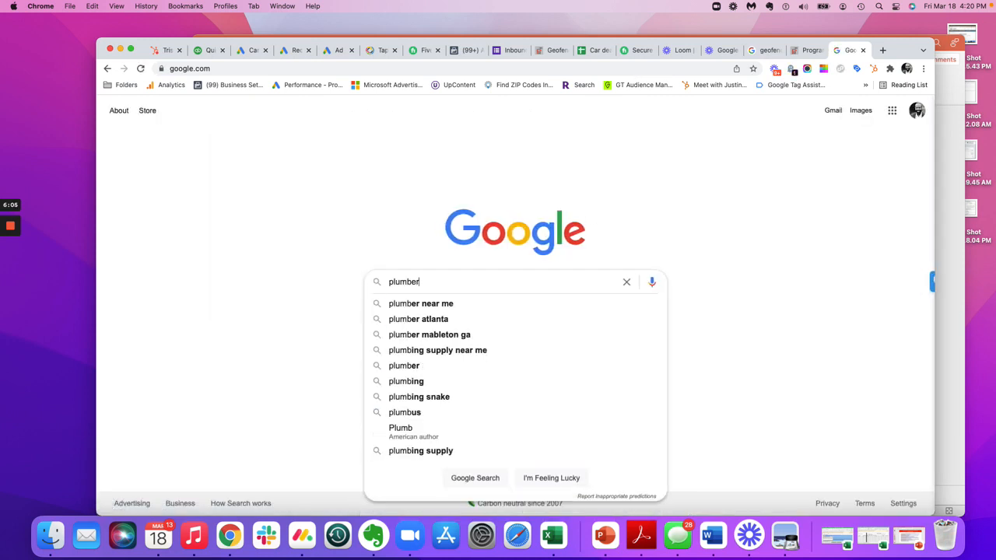
{"action": "left_click", "coordinate": [417, 319]}
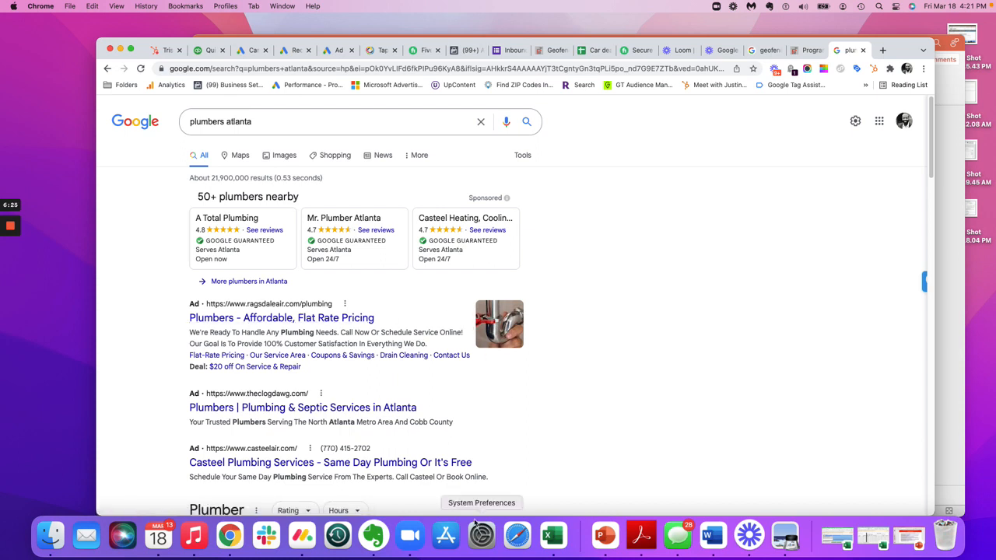
{"action": "mouse_move", "coordinate": [411, 535]}
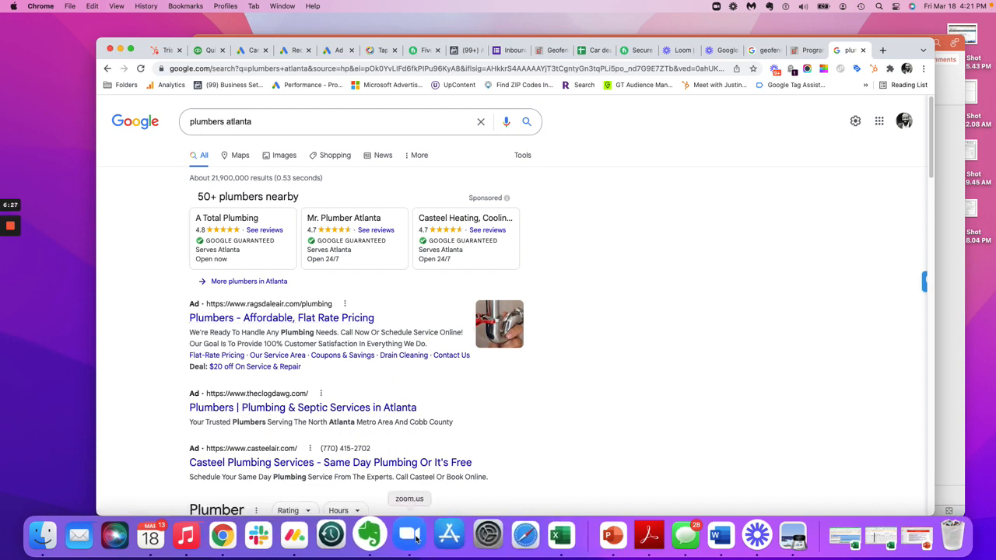
{"action": "mouse_move", "coordinate": [374, 536]}
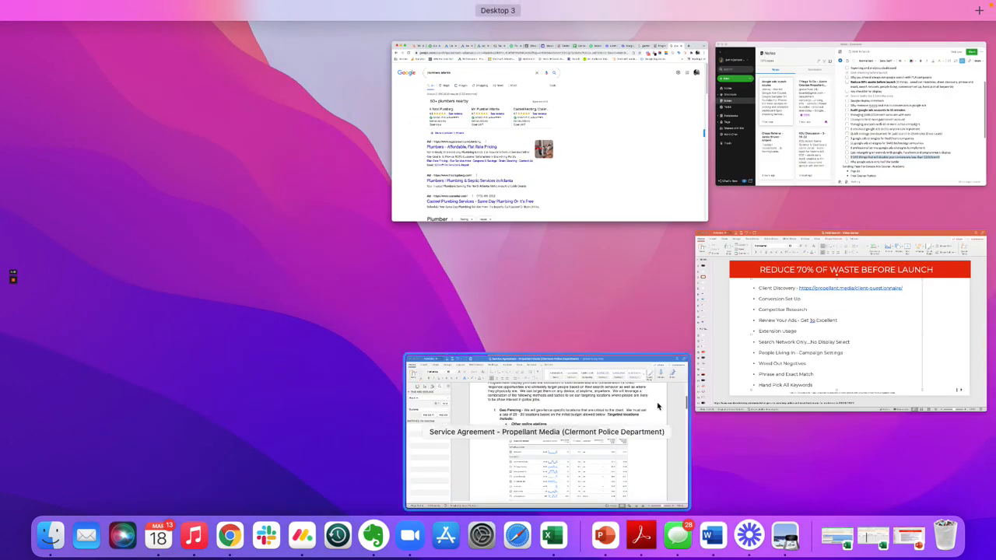
{"action": "mouse_move", "coordinate": [607, 439]}
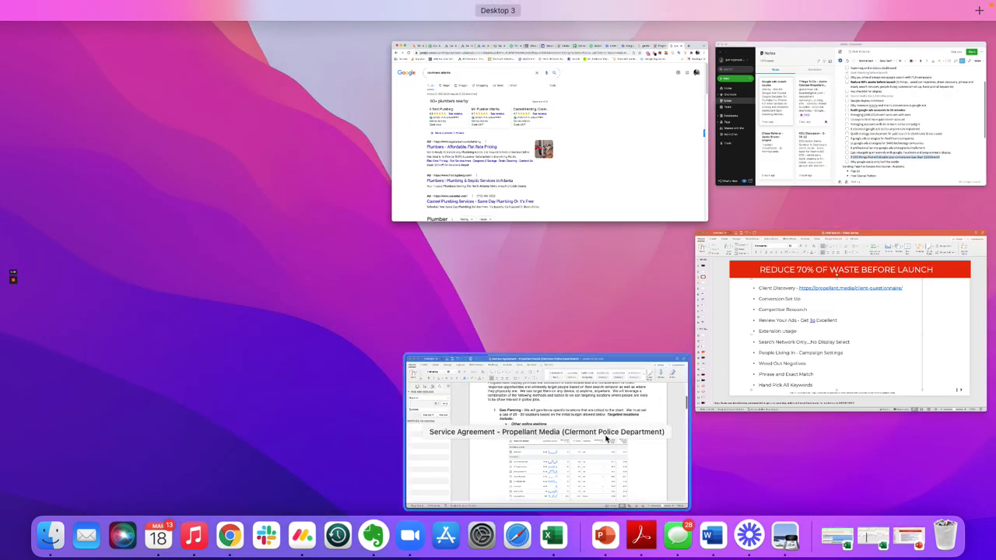
- Bring PowerPoint back to the front and place the insertion point in the checklist text
{"action": "left_click", "coordinate": [847, 319]}
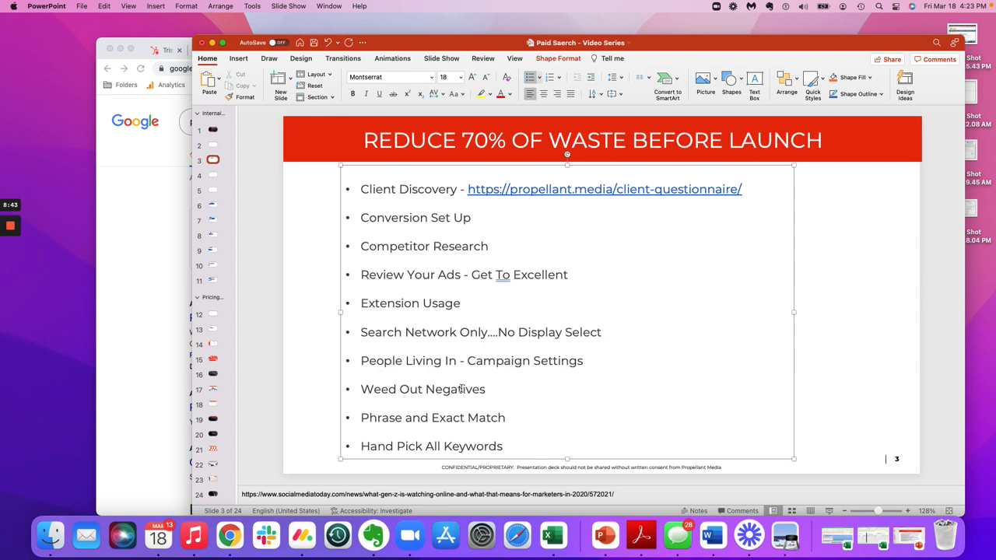
{"action": "left_click", "coordinate": [583, 361]}
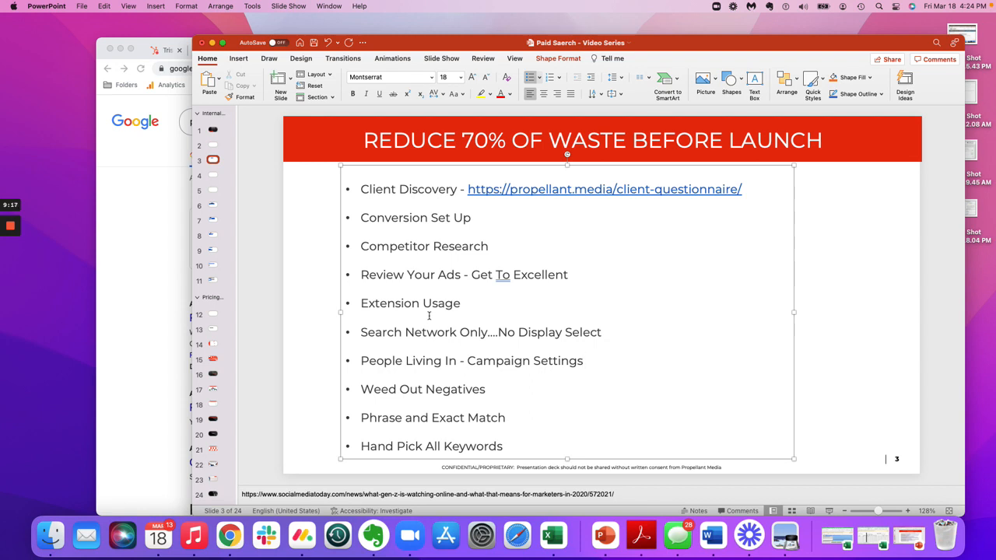
{"action": "left_click", "coordinate": [582, 361]}
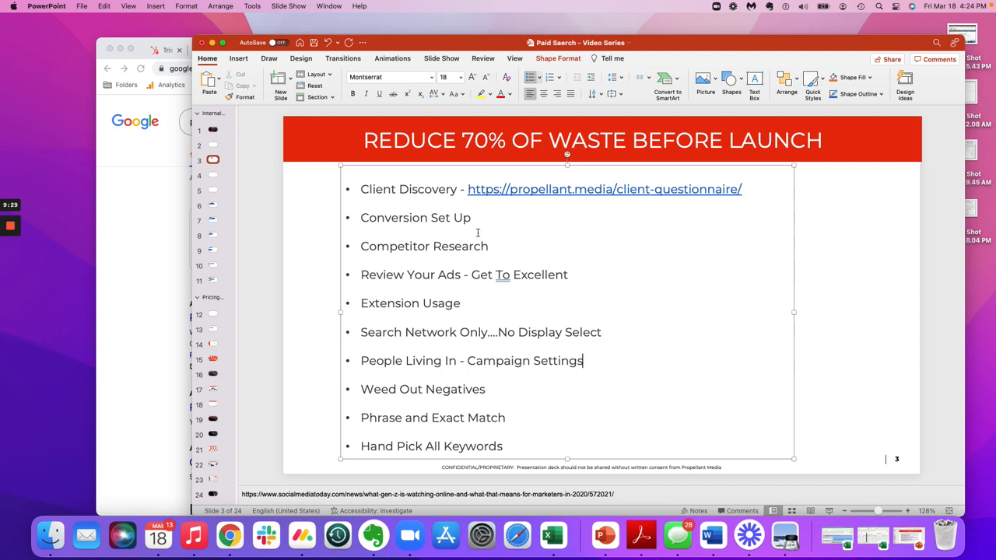
{"action": "mouse_move", "coordinate": [224, 303]}
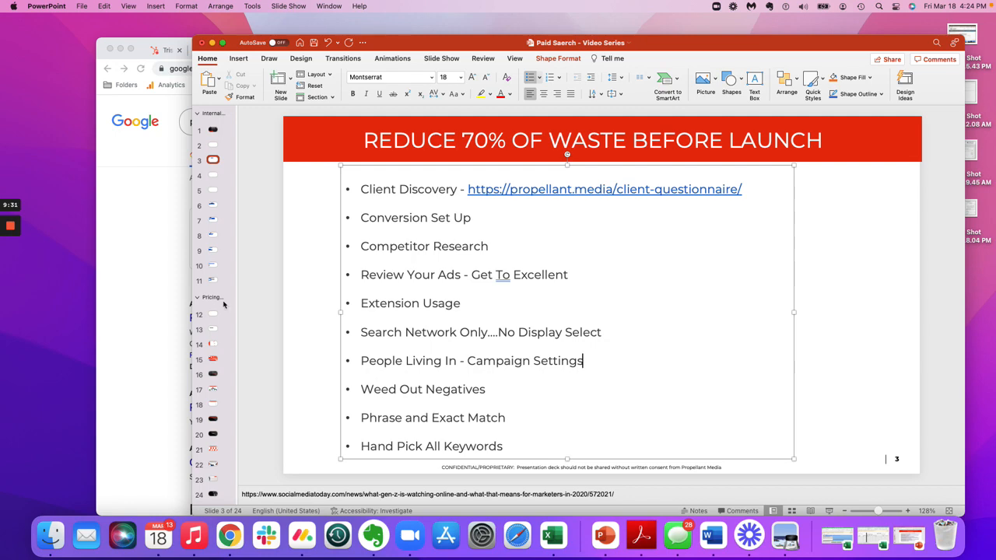
{"action": "left_click", "coordinate": [228, 535]}
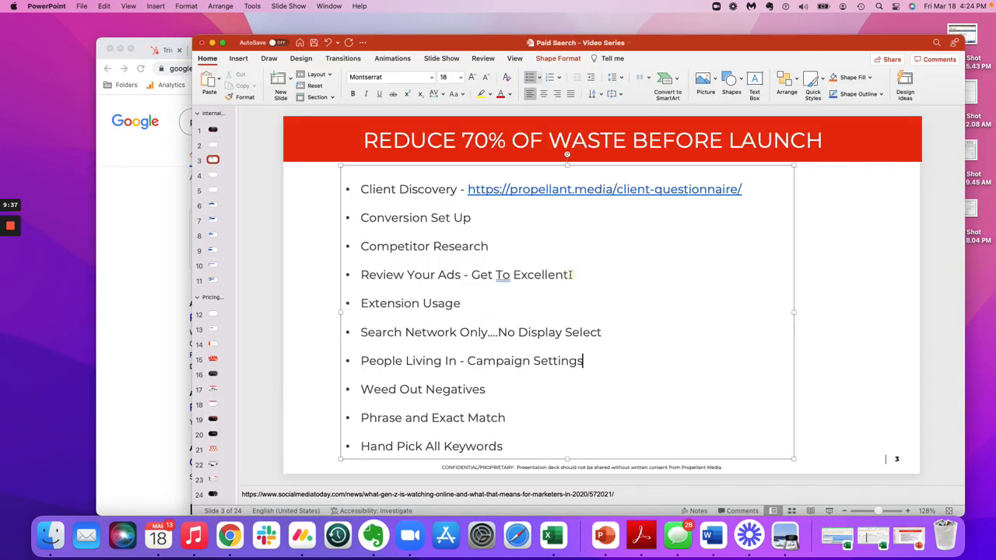
{"action": "left_click", "coordinate": [569, 274]}
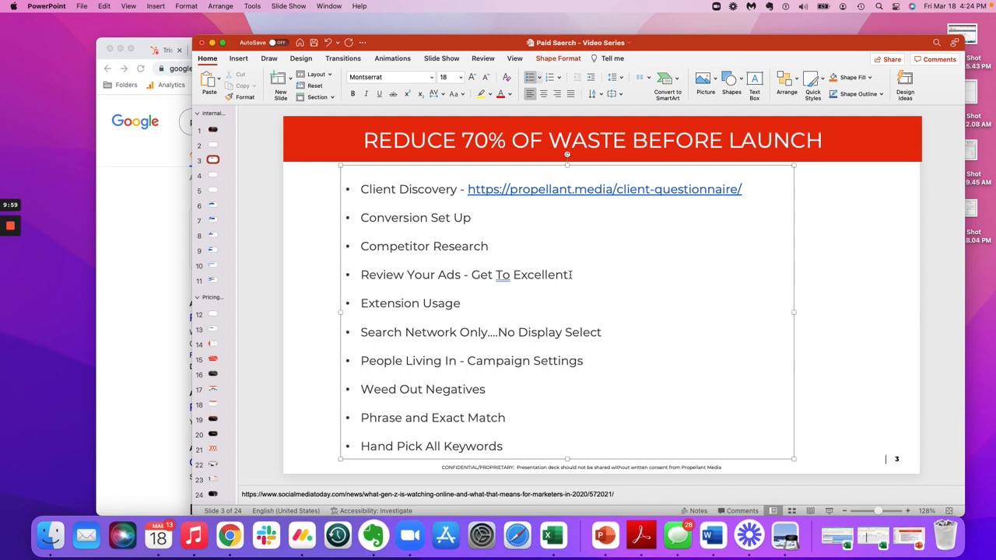
- Bring the 'plumbers atlanta' Google results forward and scroll down to the ads and local plumber listings
{"action": "left_click", "coordinate": [228, 535]}
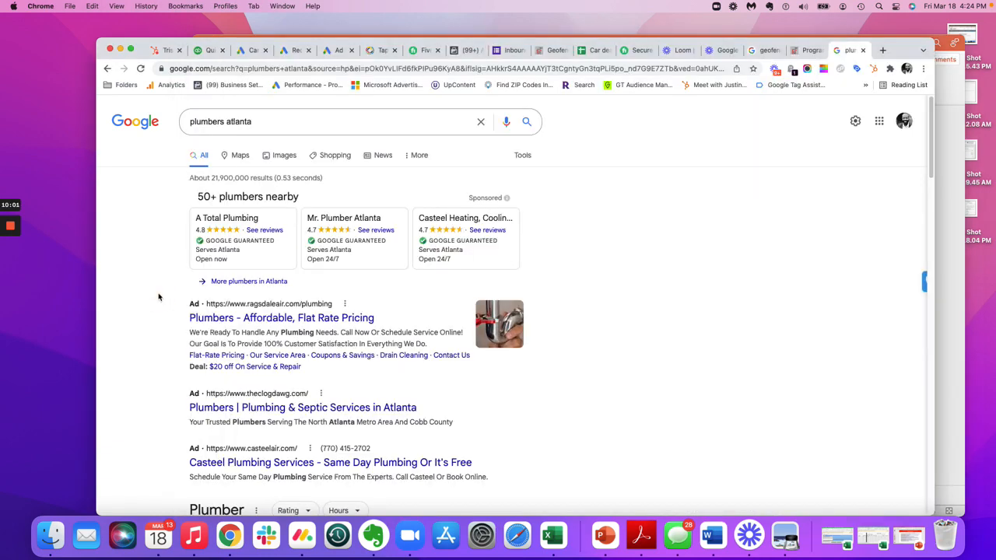
{"action": "mouse_move", "coordinate": [577, 144]}
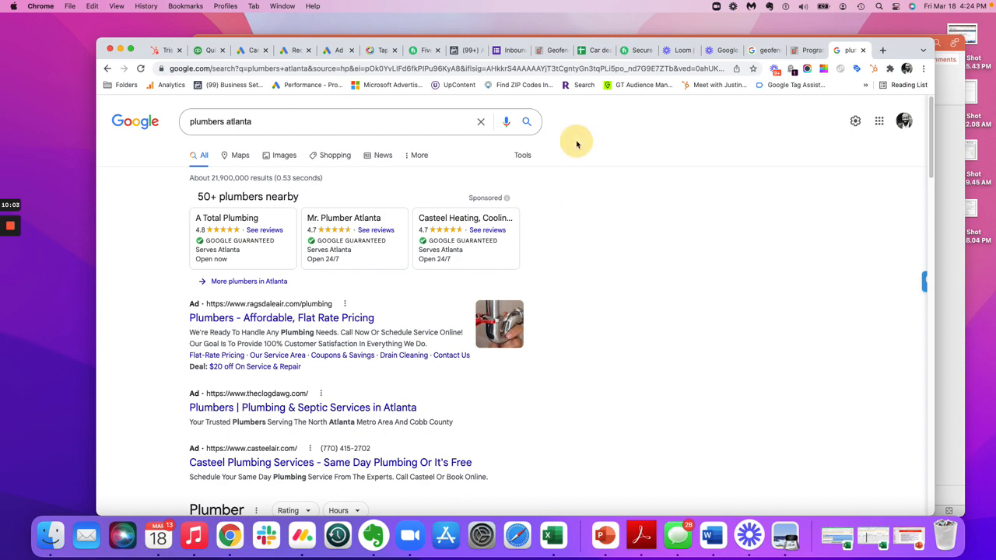
{"action": "scroll", "scroll_direction": "down", "scroll_amount": 3}
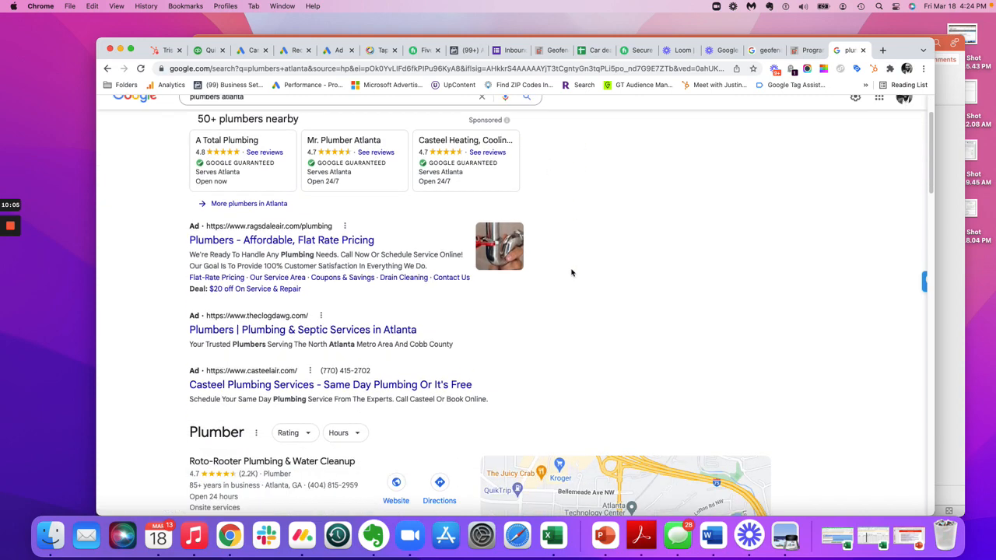